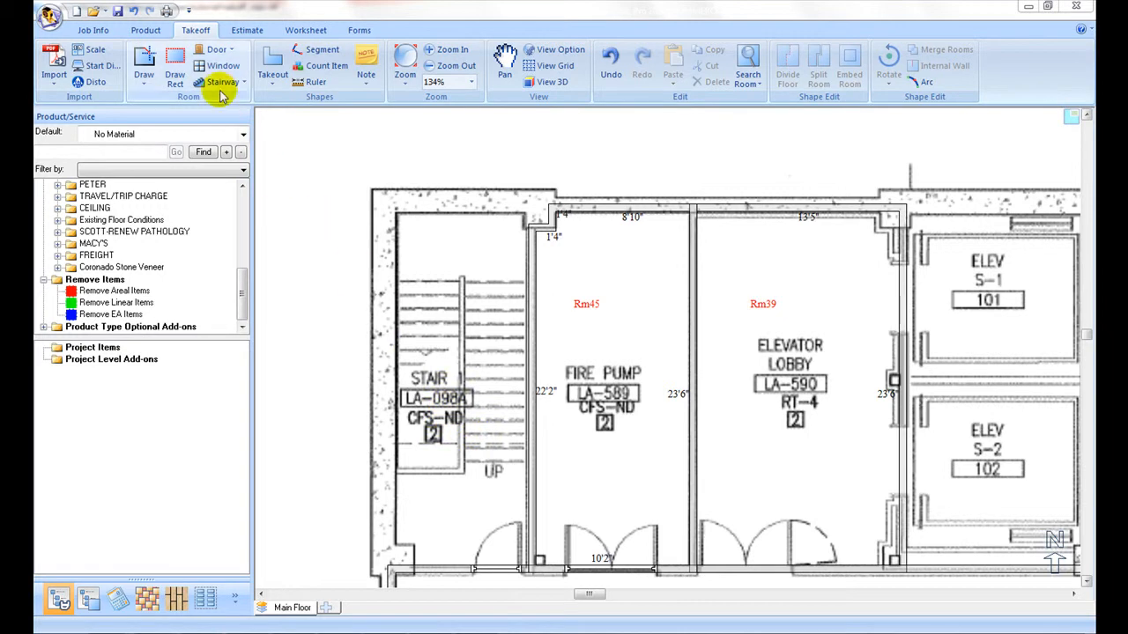
Start a new Stairway takeoff to bring up the Stairway1 settings
click(222, 82)
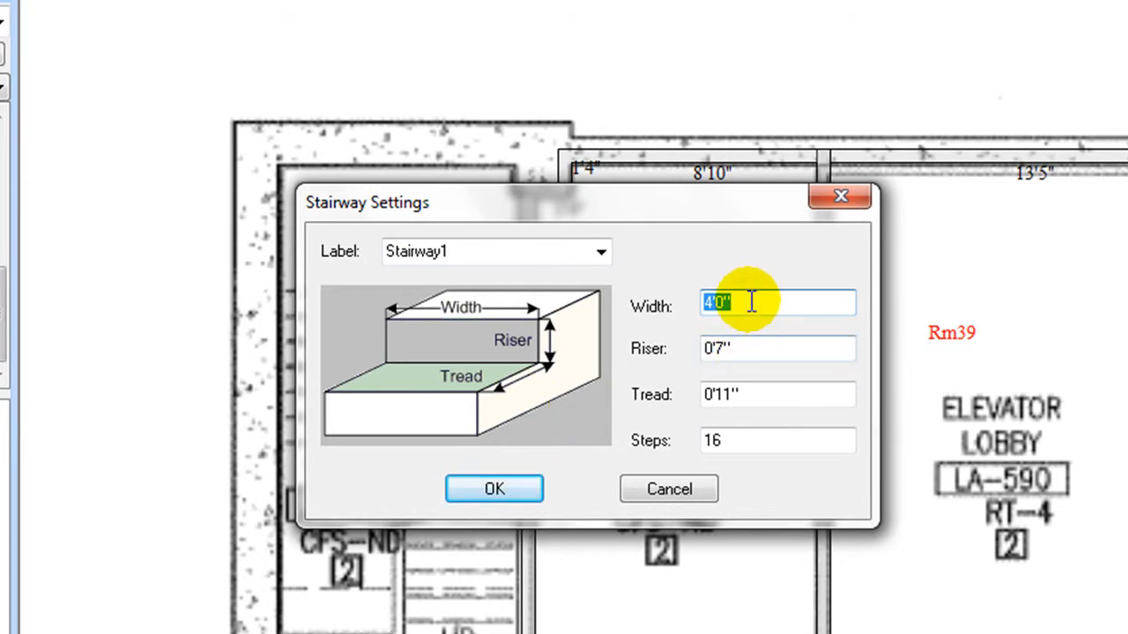
Change Stairway1 to 10 steps and accept the settings
click(777, 440)
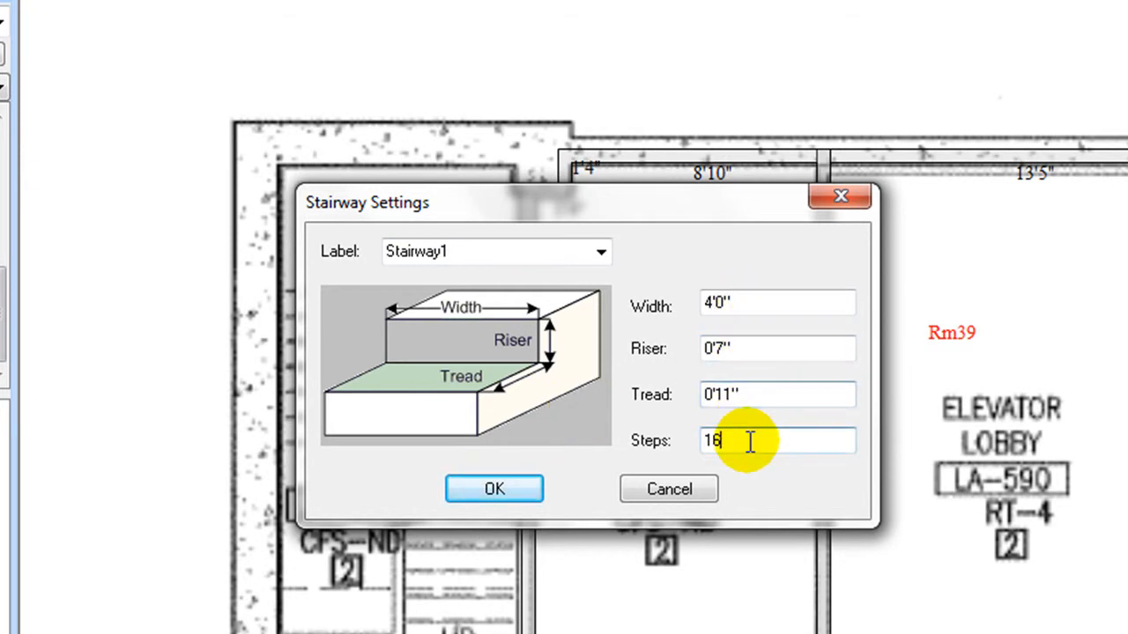
text(10)
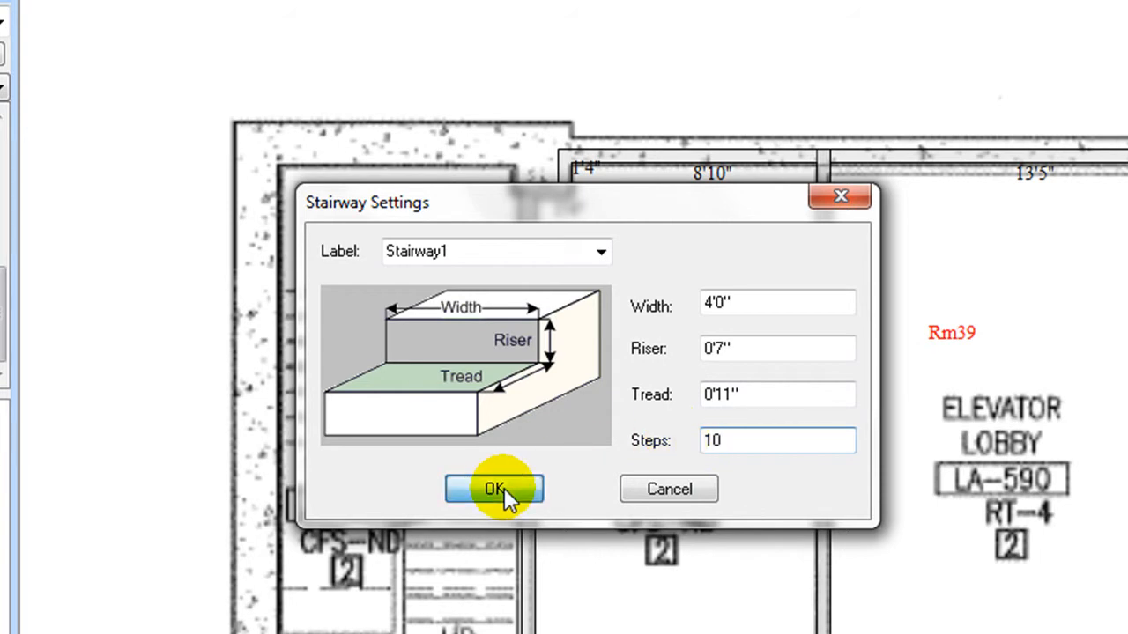
click(493, 489)
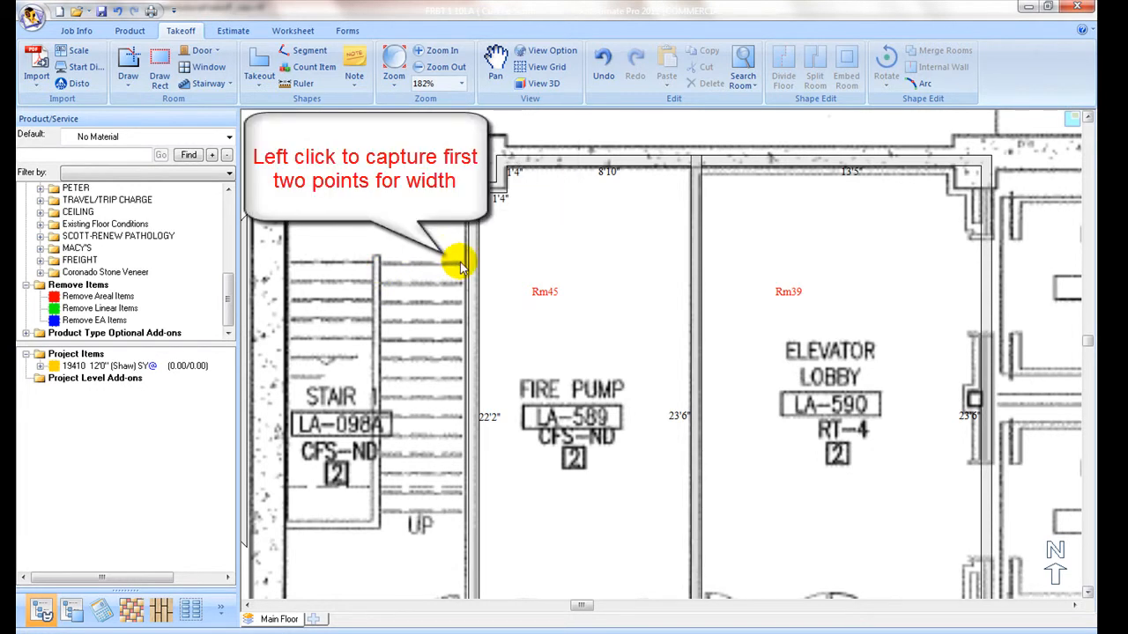
Trace the 12-step, 3'10"-wide stairway over the drawn stair's width, tread and length
click(461, 266)
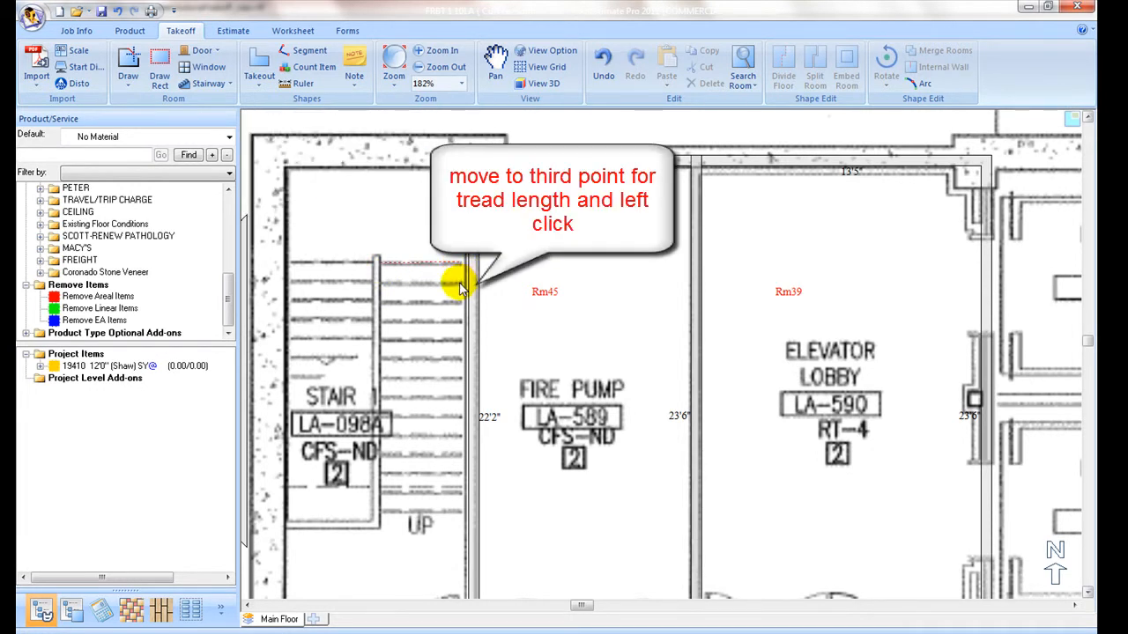
click(463, 286)
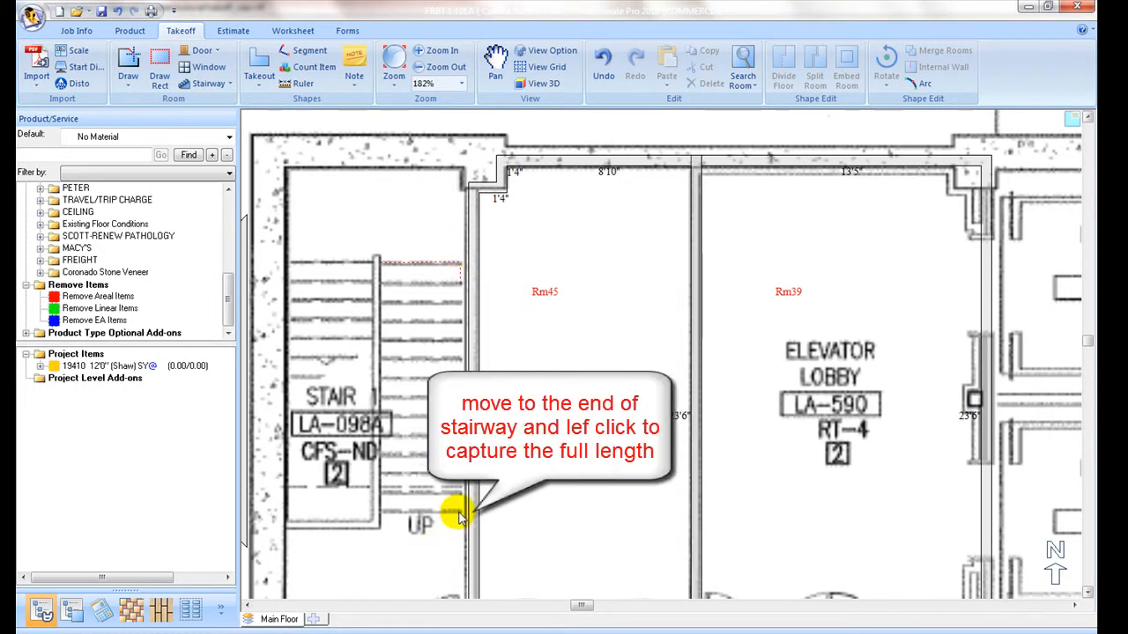
click(458, 518)
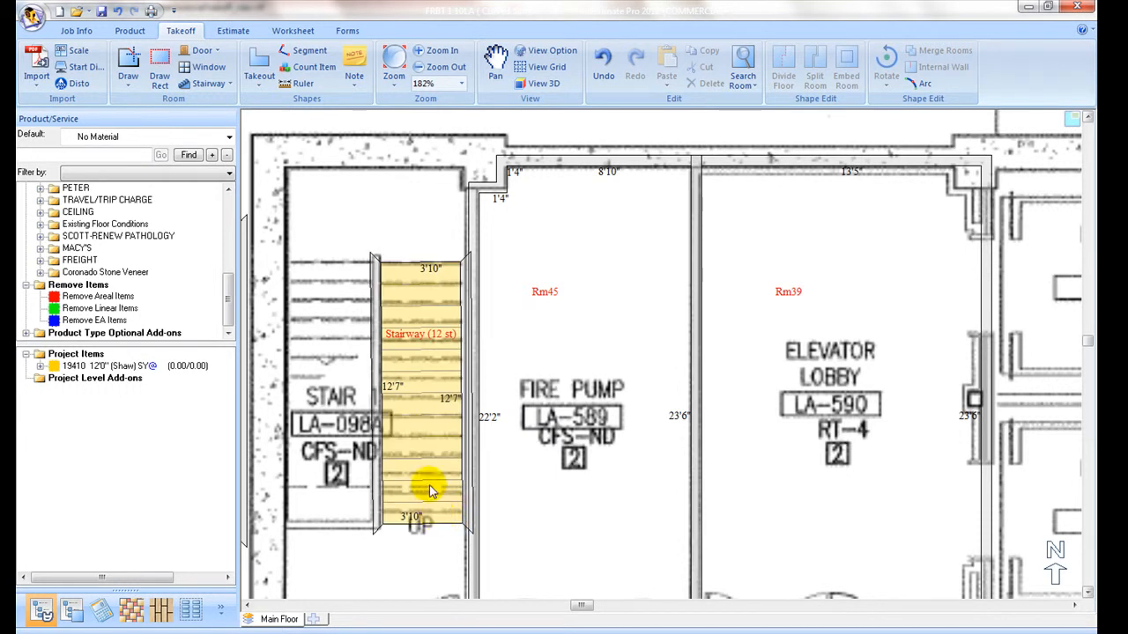
click(446, 67)
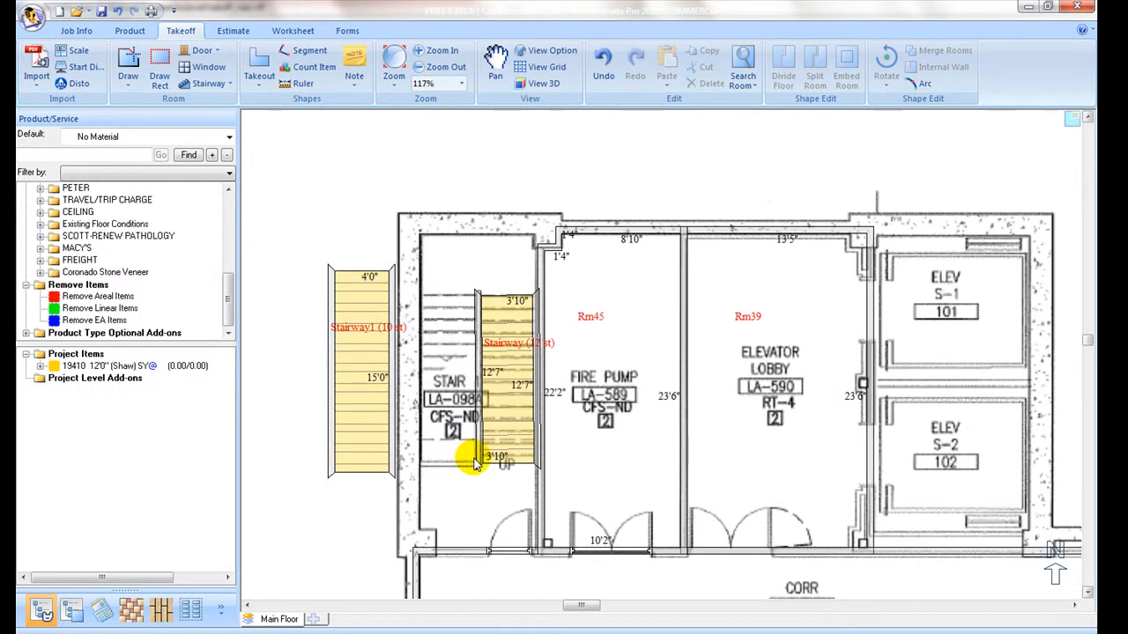
mouse_move(465, 480)
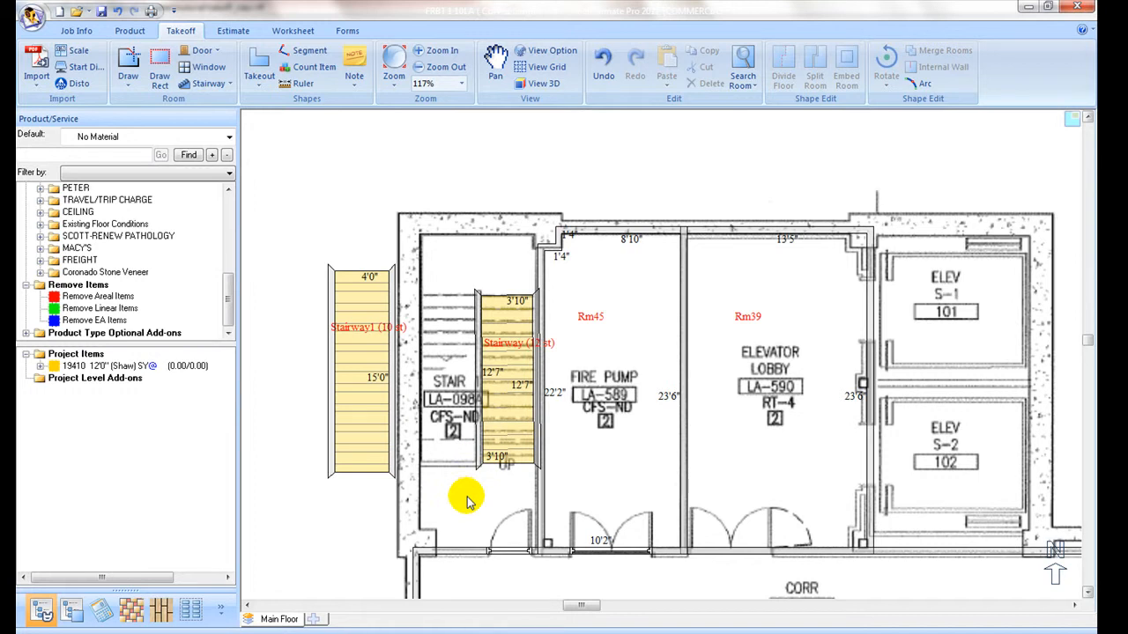
mouse_move(509, 414)
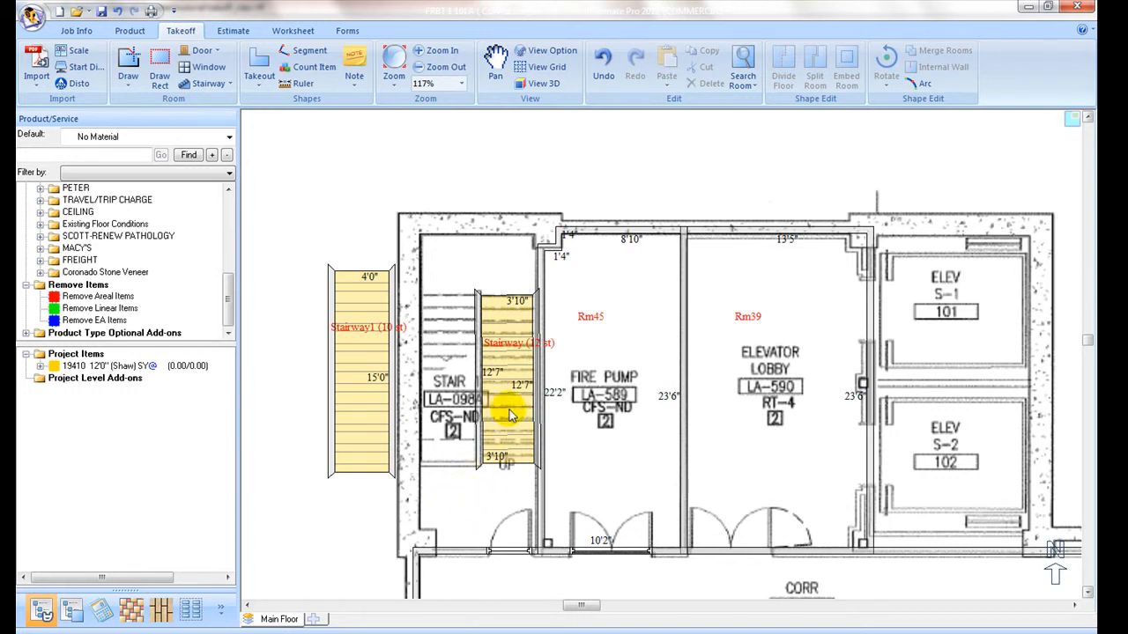
Set the traced stairway's riser to 0'7" with a 1'1" tread
double_click(511, 414)
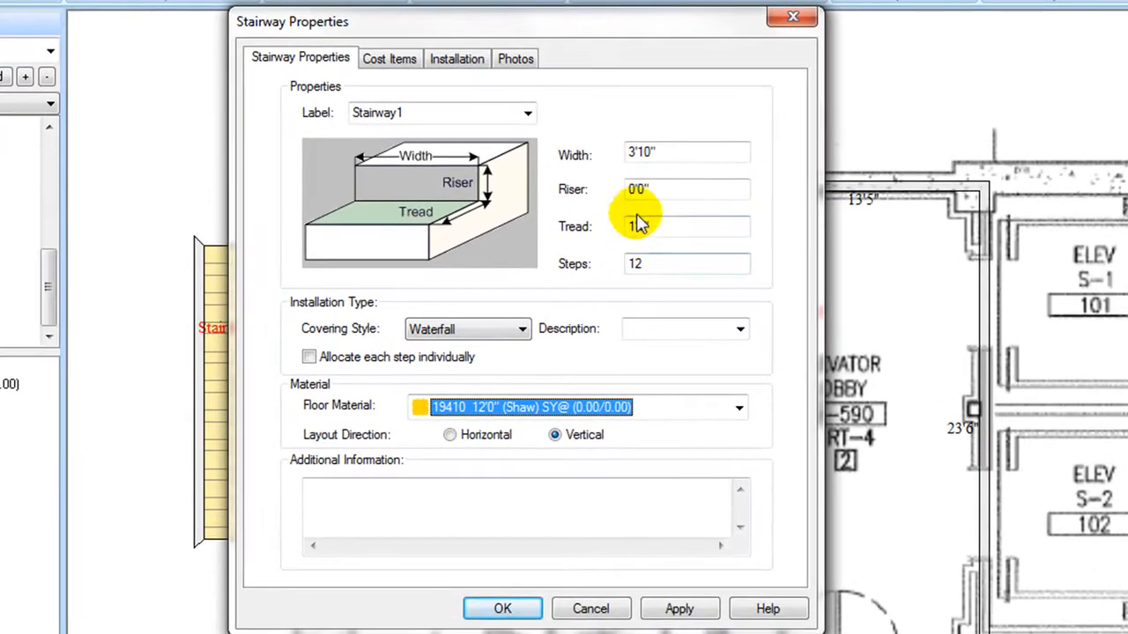
click(687, 189)
text(7)
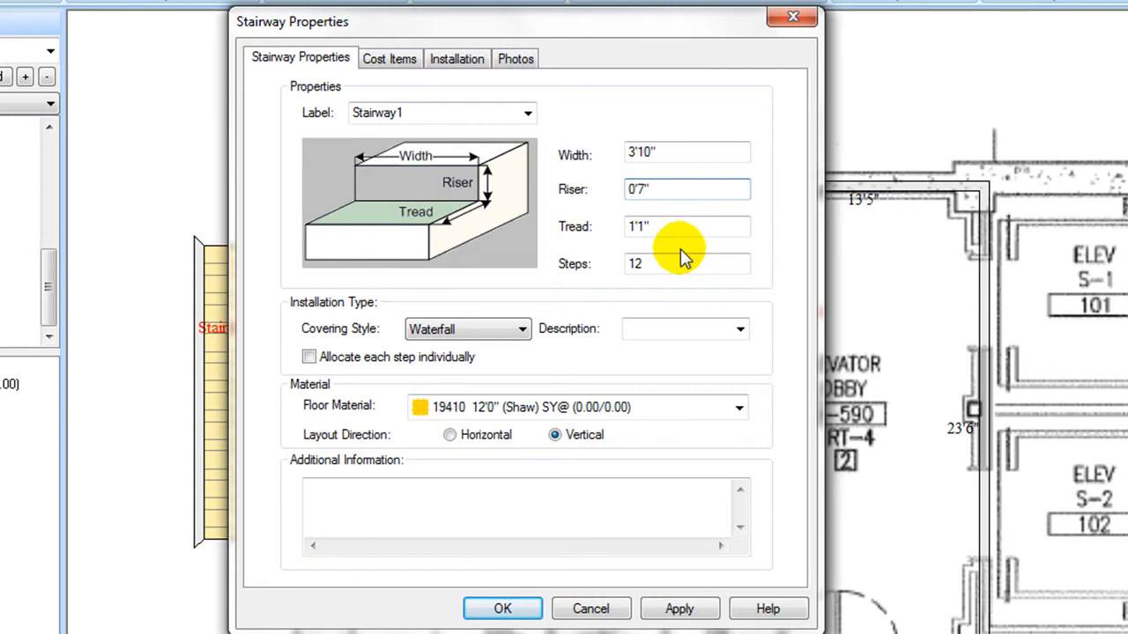
click(502, 609)
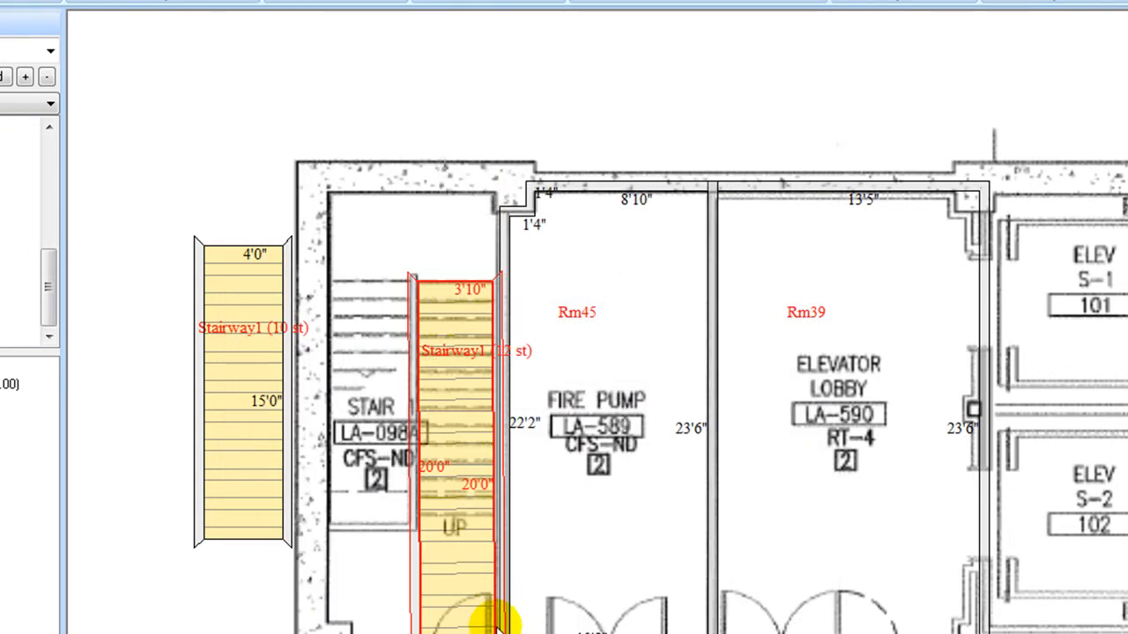